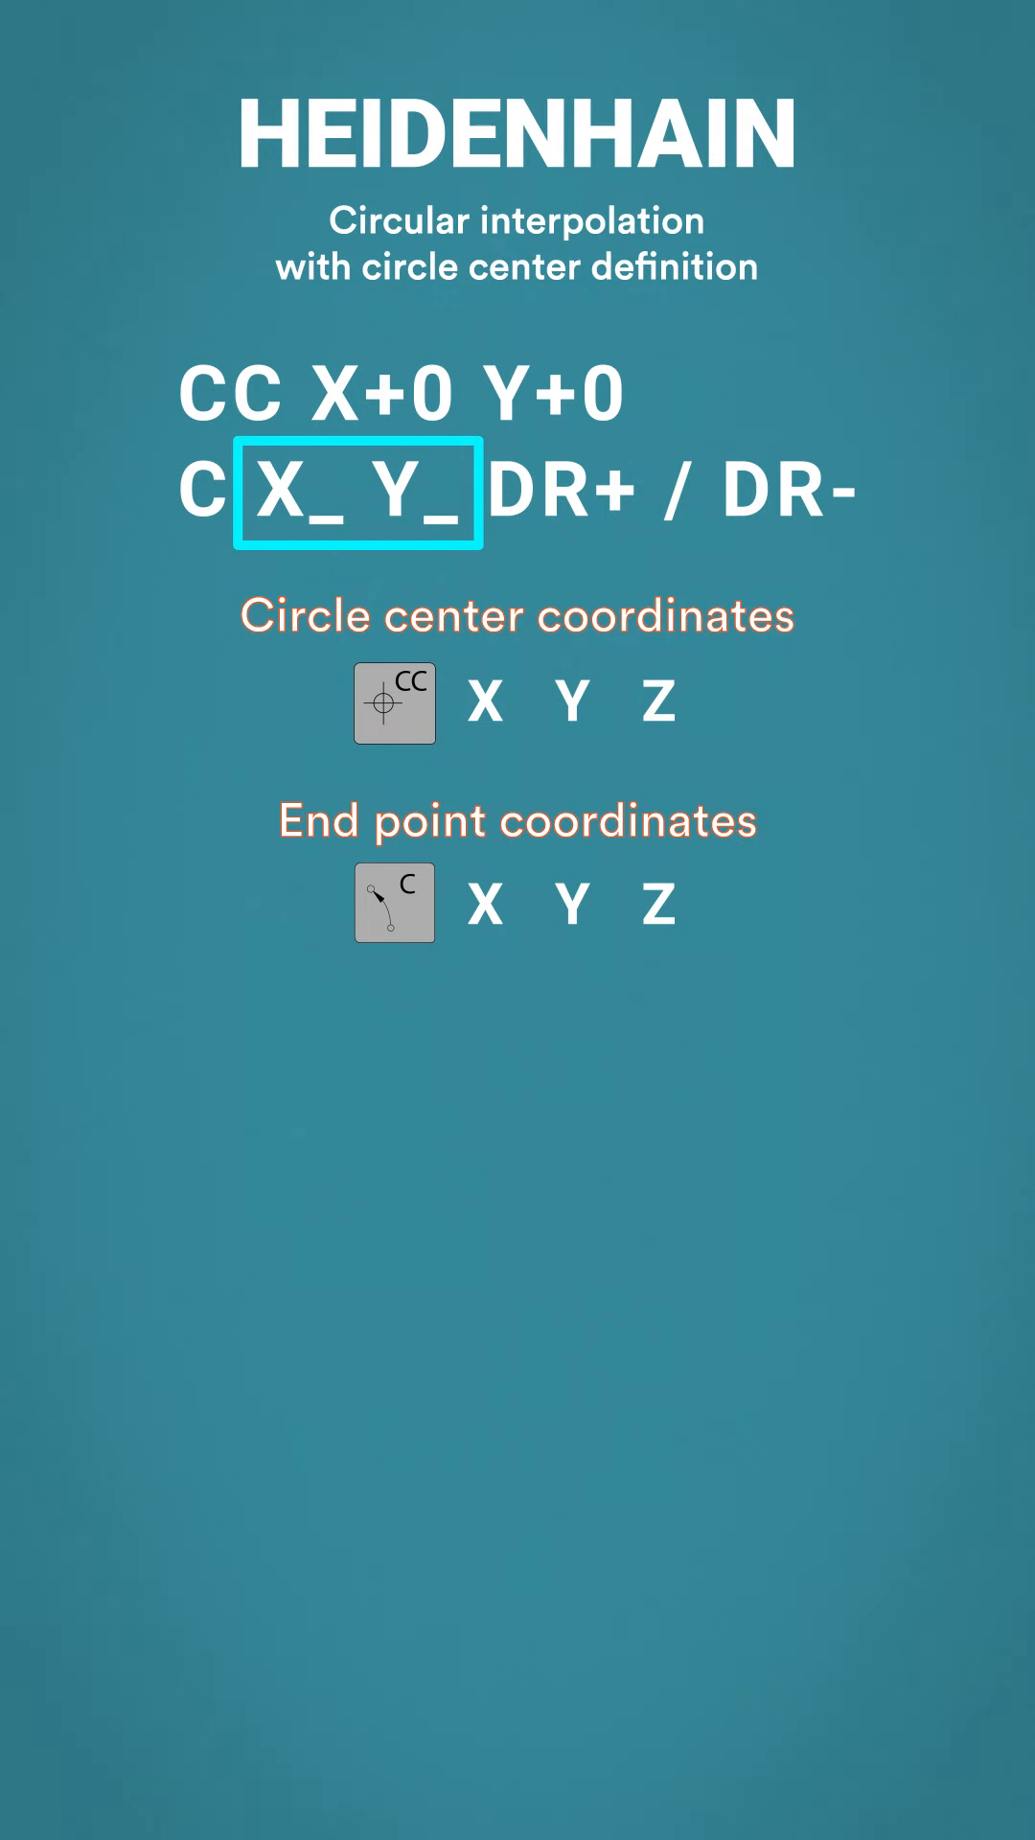
Advance the animation so the Direction of rotation line shows DR+ and emphasis shifts to DR-.
left_click(786, 493)
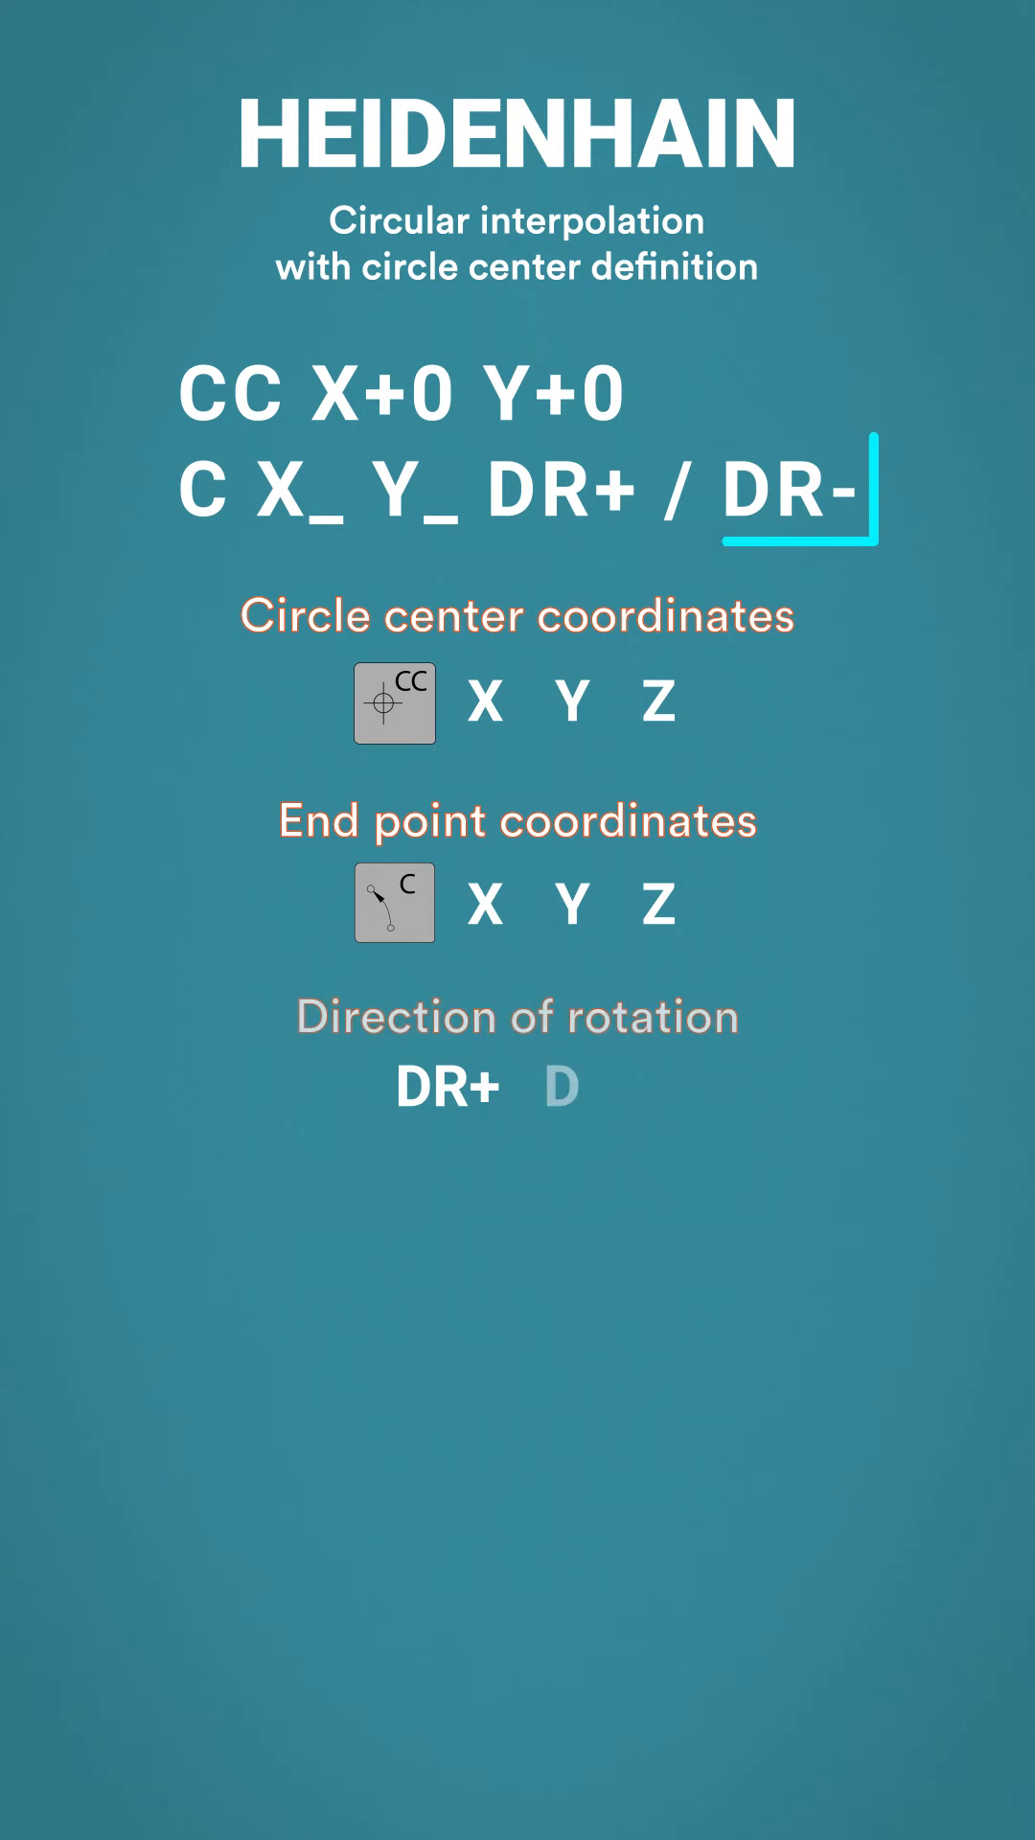